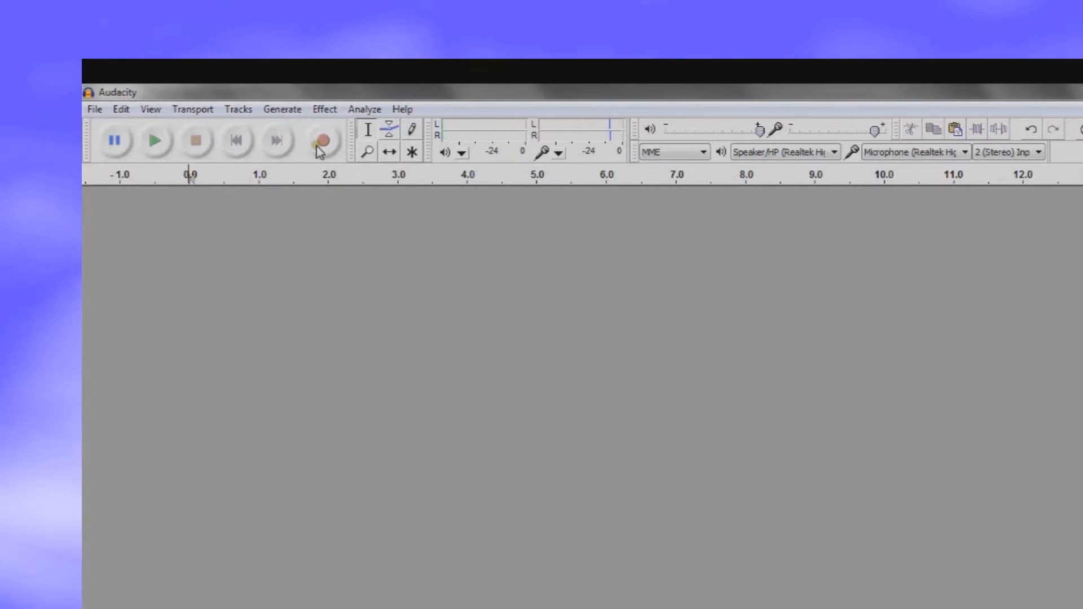
mouse_move(324, 147)
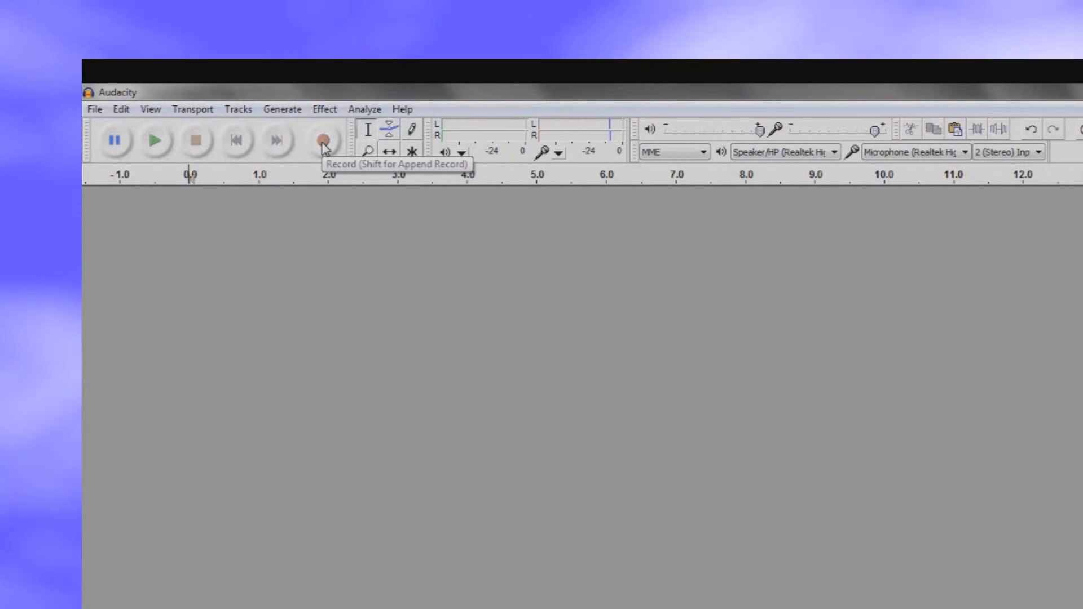
Record a stereo speech track, leaving a few seconds of background silence at the start.
left_click(322, 141)
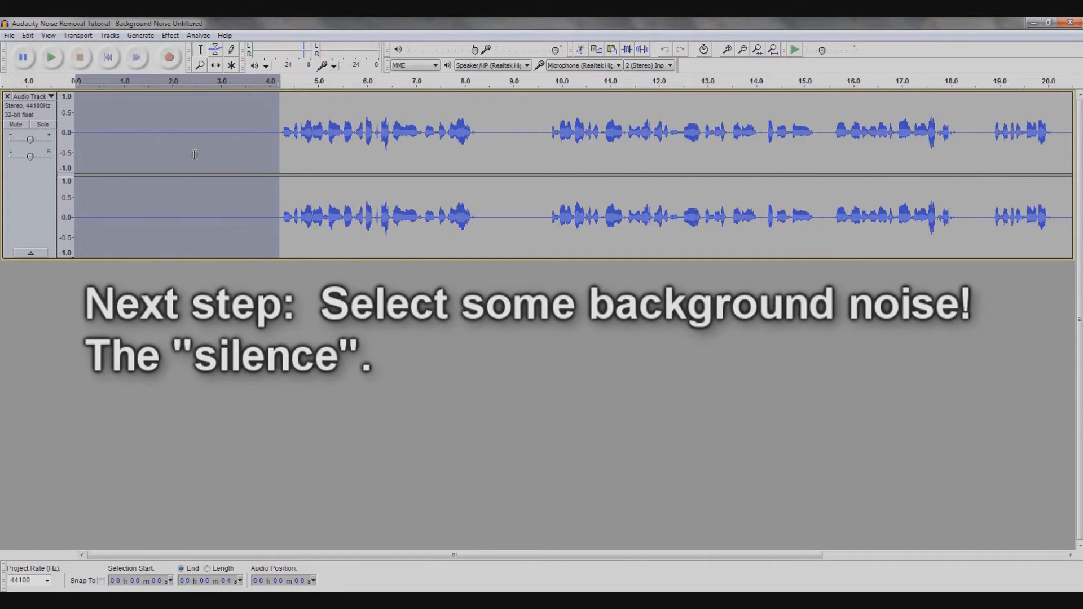
Sample the selected opening silence as the noise profile via Effect > Noise Removal's Get Noise Profile.
left_click(169, 35)
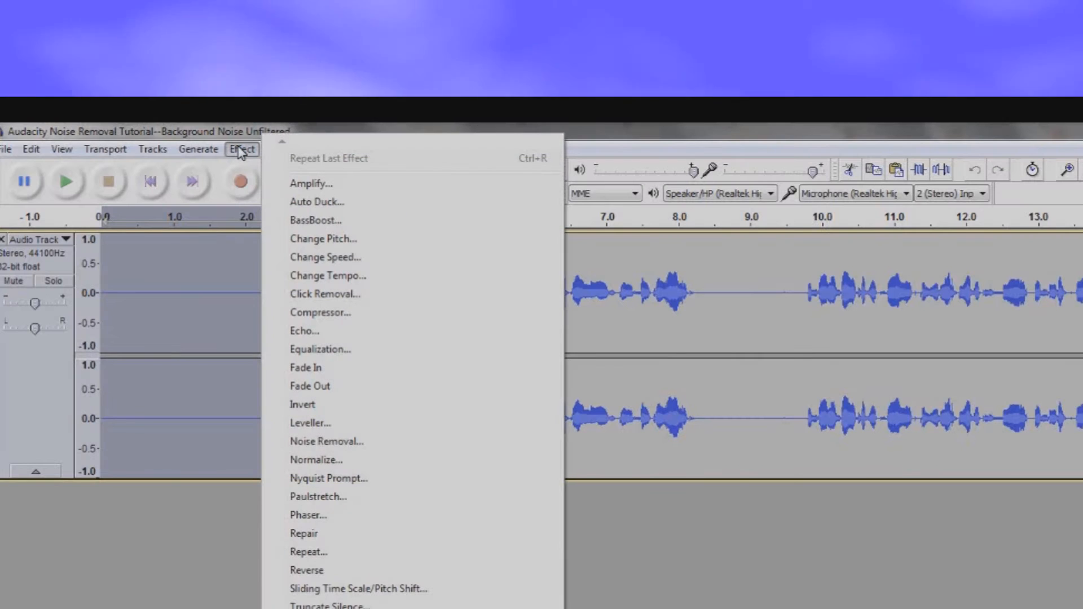
mouse_move(323, 320)
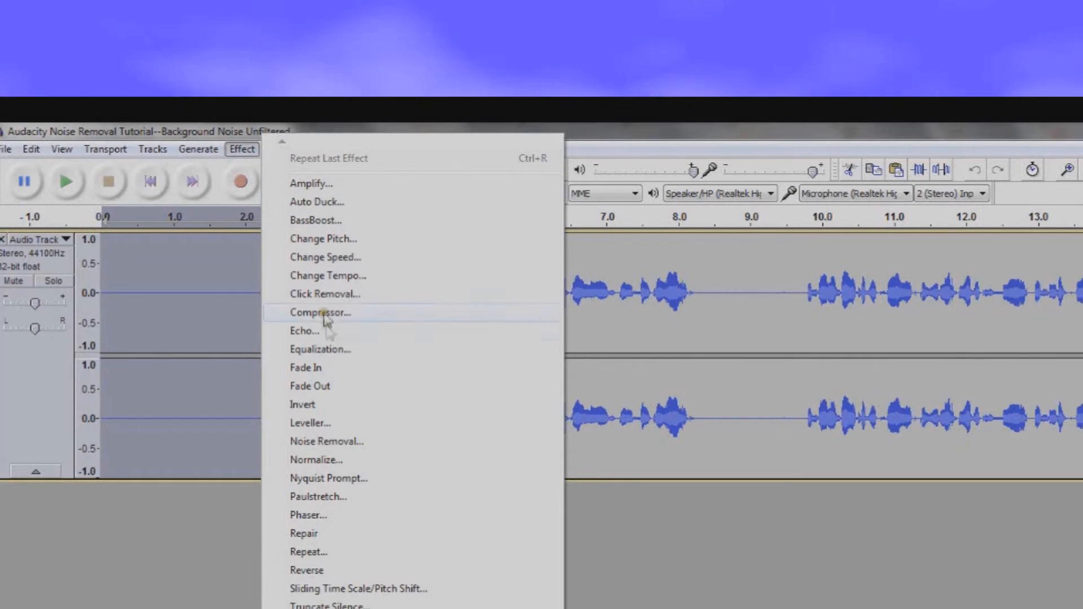
mouse_move(347, 442)
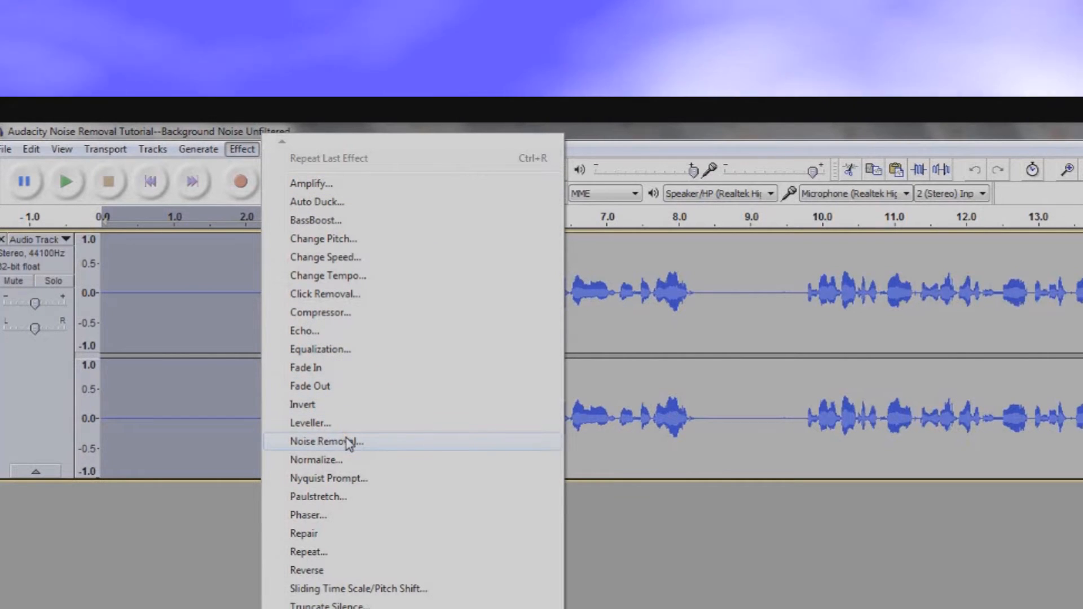
left_click(326, 442)
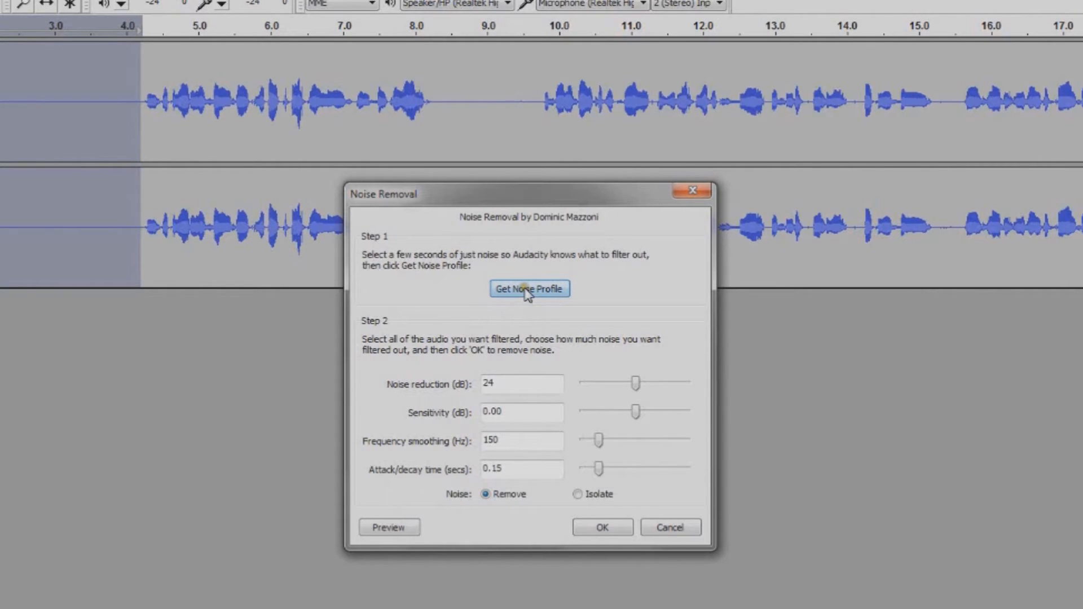
left_click(529, 289)
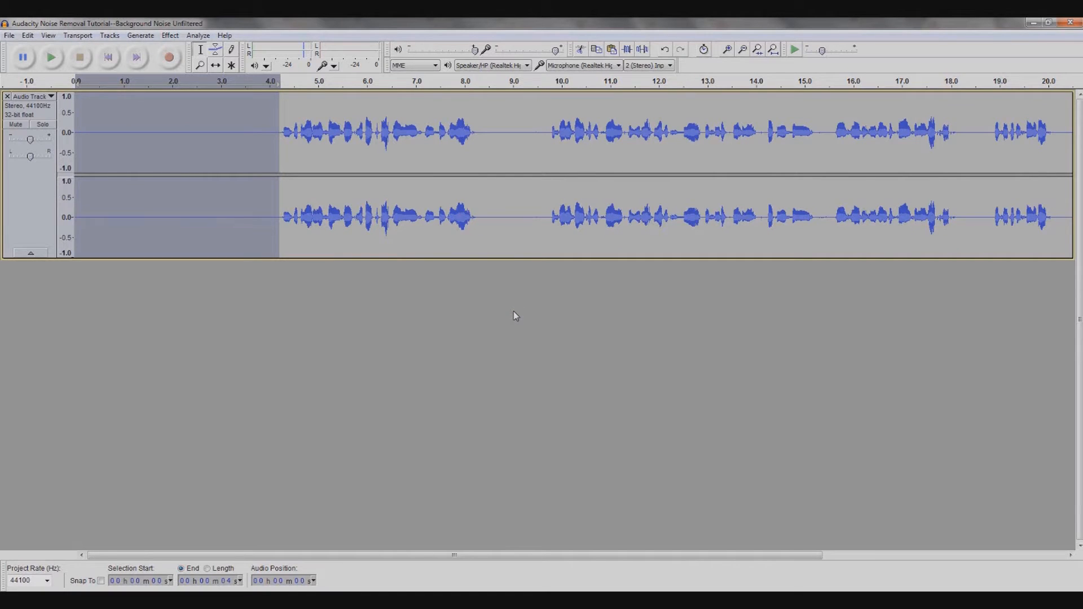
mouse_move(324, 288)
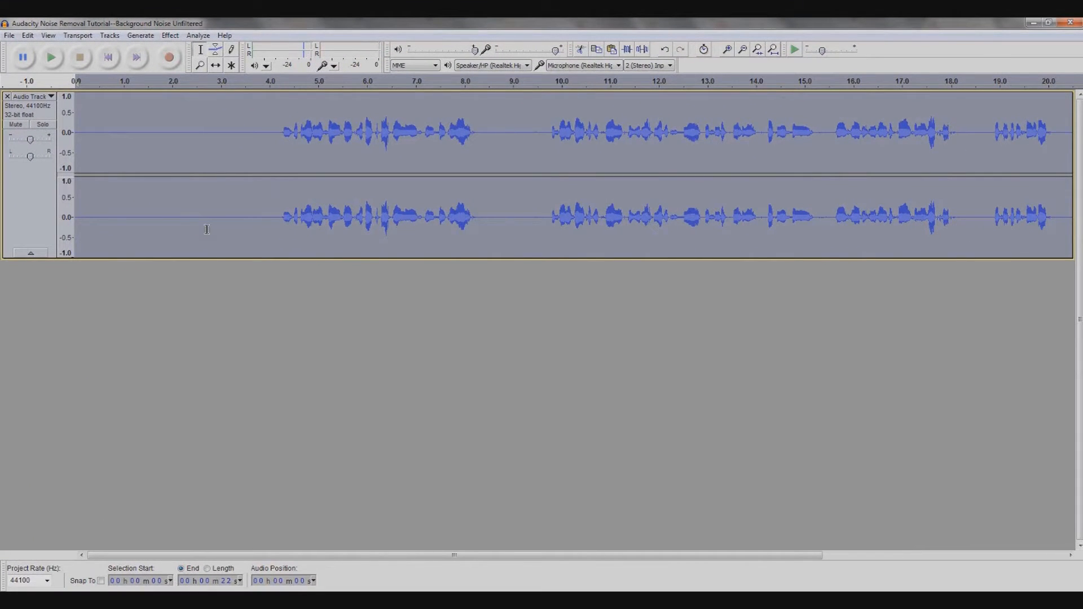
mouse_move(259, 148)
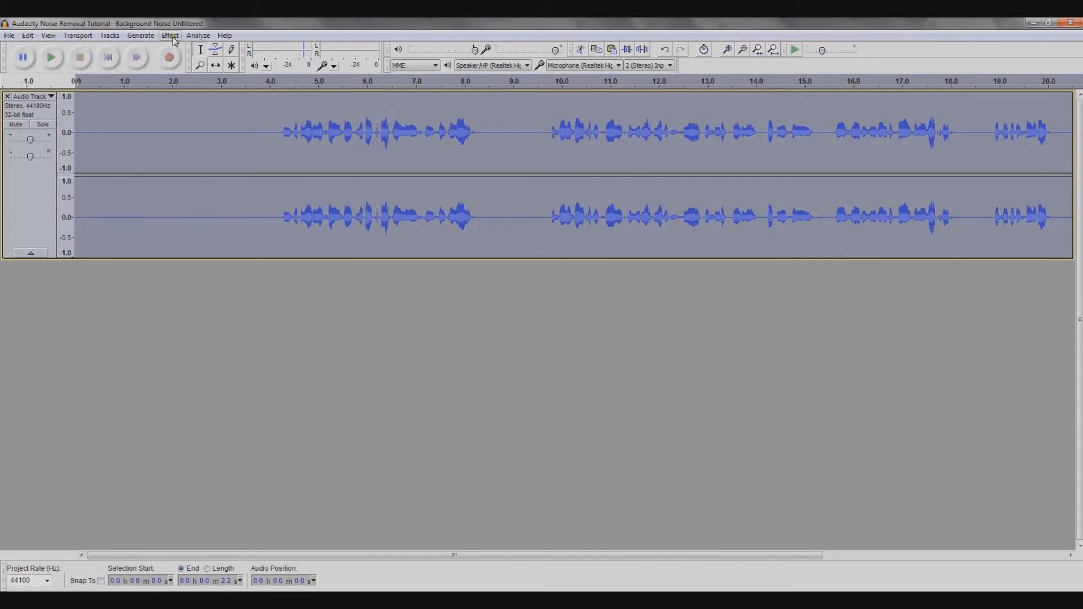
Apply Noise Removal with the default 24 dB reduction to the whole selected recording.
left_click(168, 35)
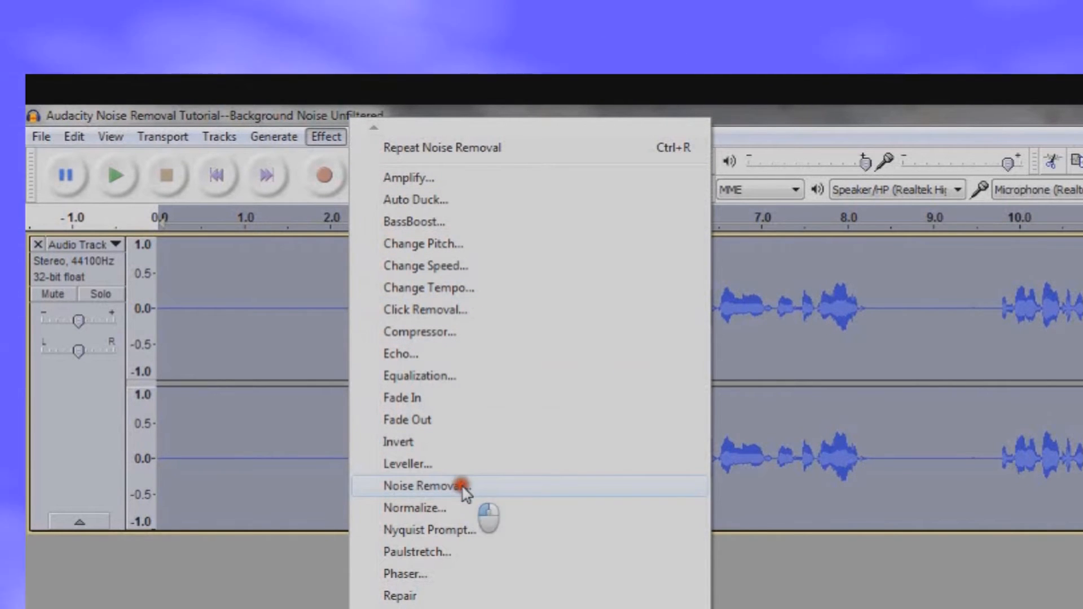
left_click(435, 486)
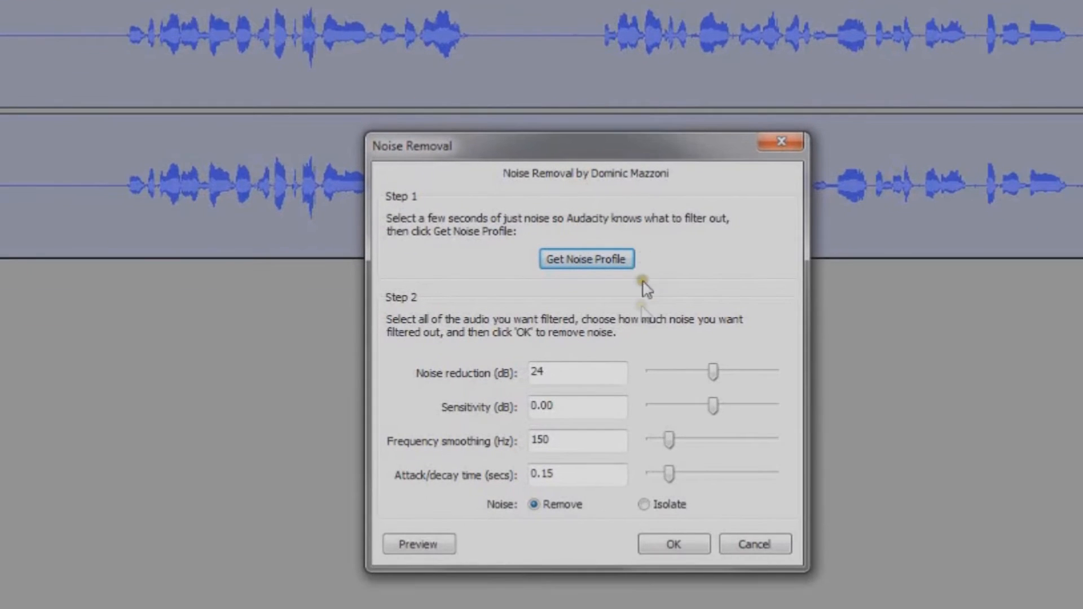
left_click(674, 560)
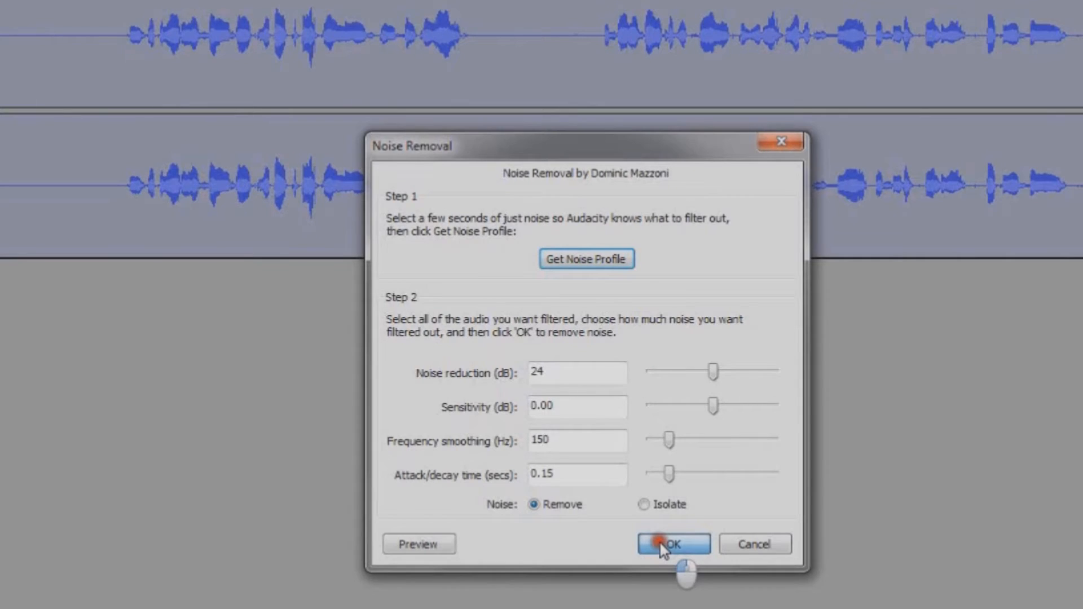
Confirm the Noise Removal dialog and play back the cleaned recording from the transport toolbar.
left_click(672, 544)
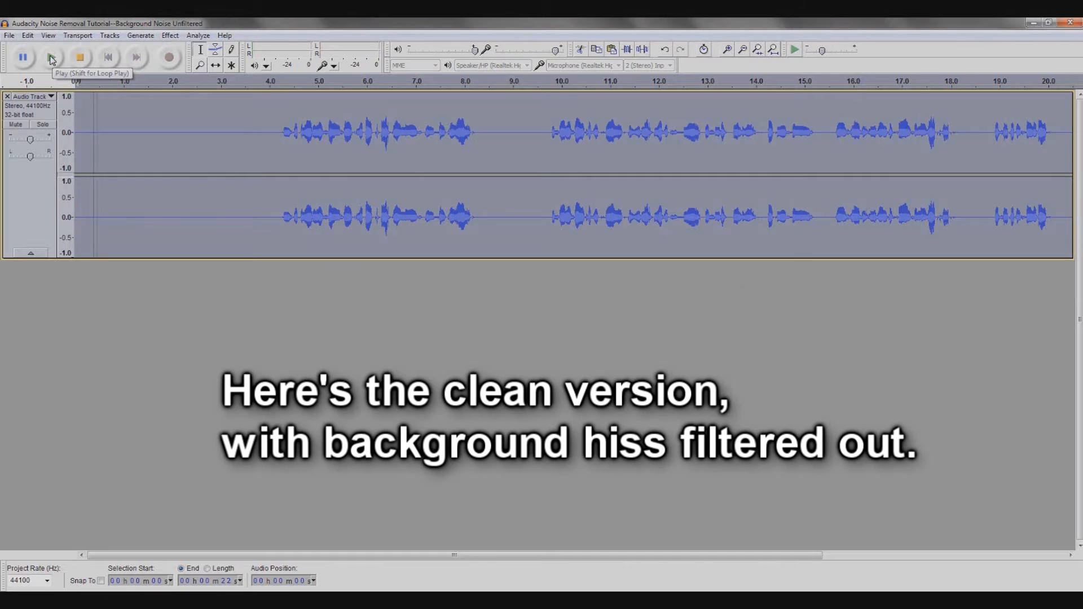
left_click(49, 56)
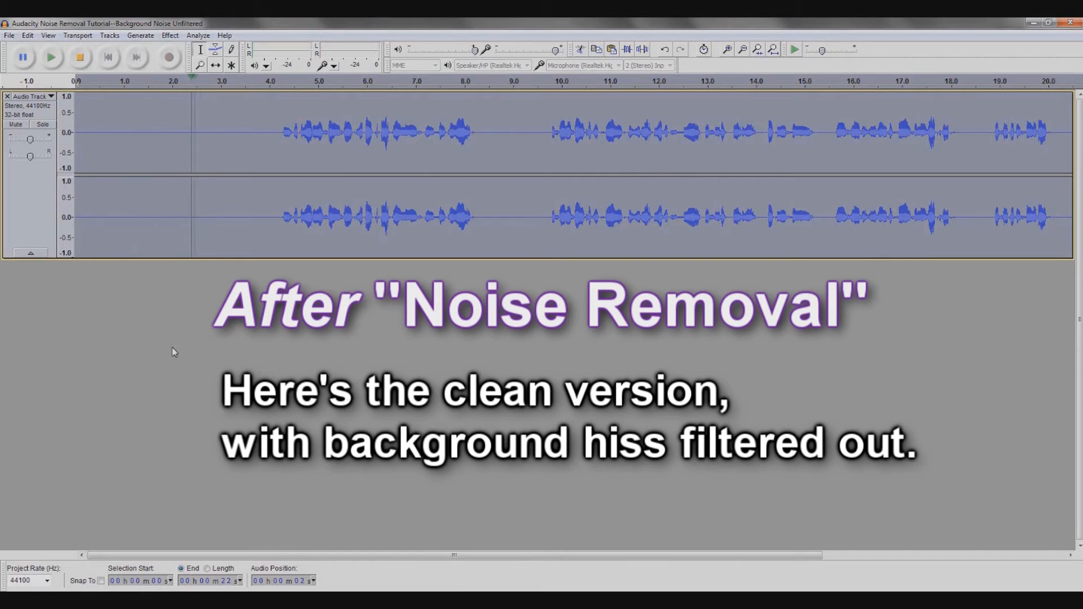